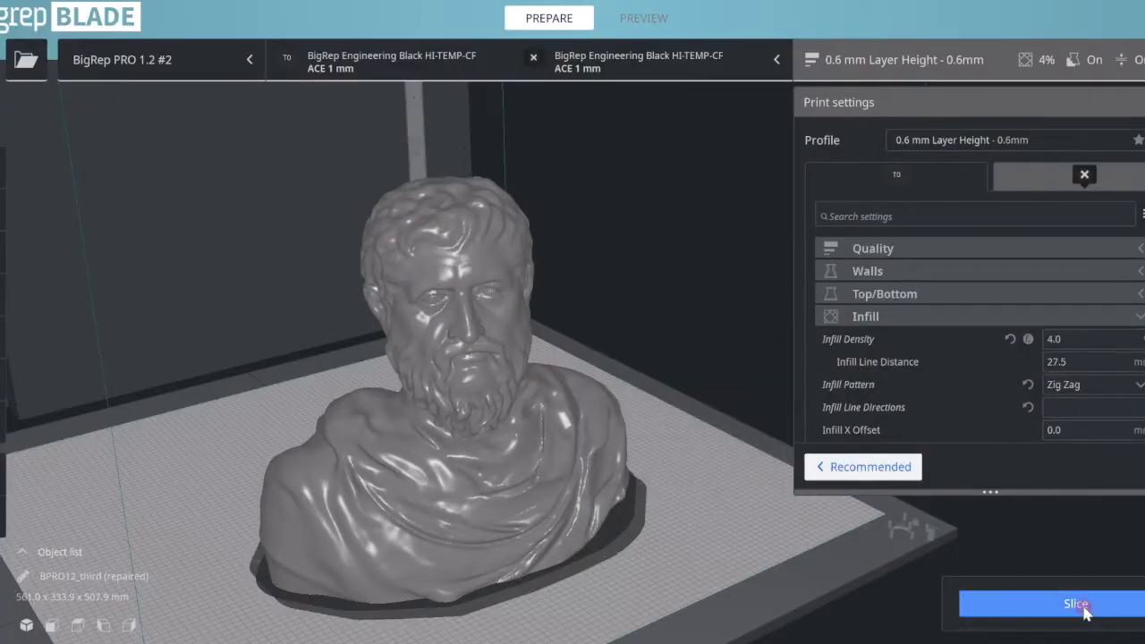
Step: Slice the bust with zig zag infill, giving about 1 day 7 hours print time
left_click(1052, 604)
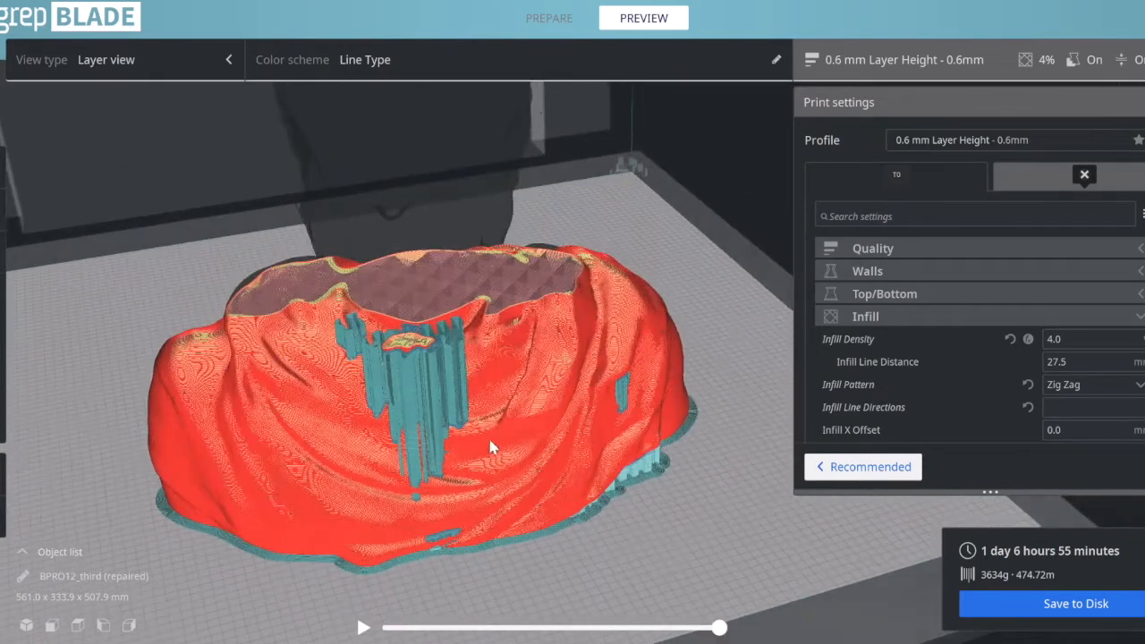
Step: Add a box mesh and drag it across the bust's shoulders as an overlap modifier
left_click(548, 18)
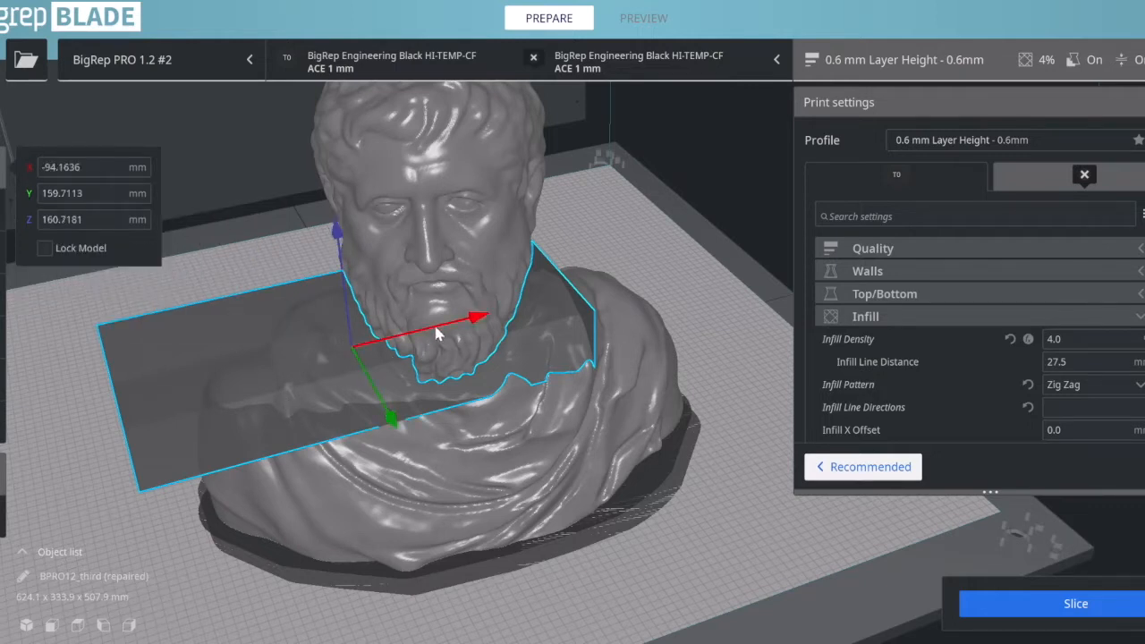
left_click_drag(465, 318, 573, 294)
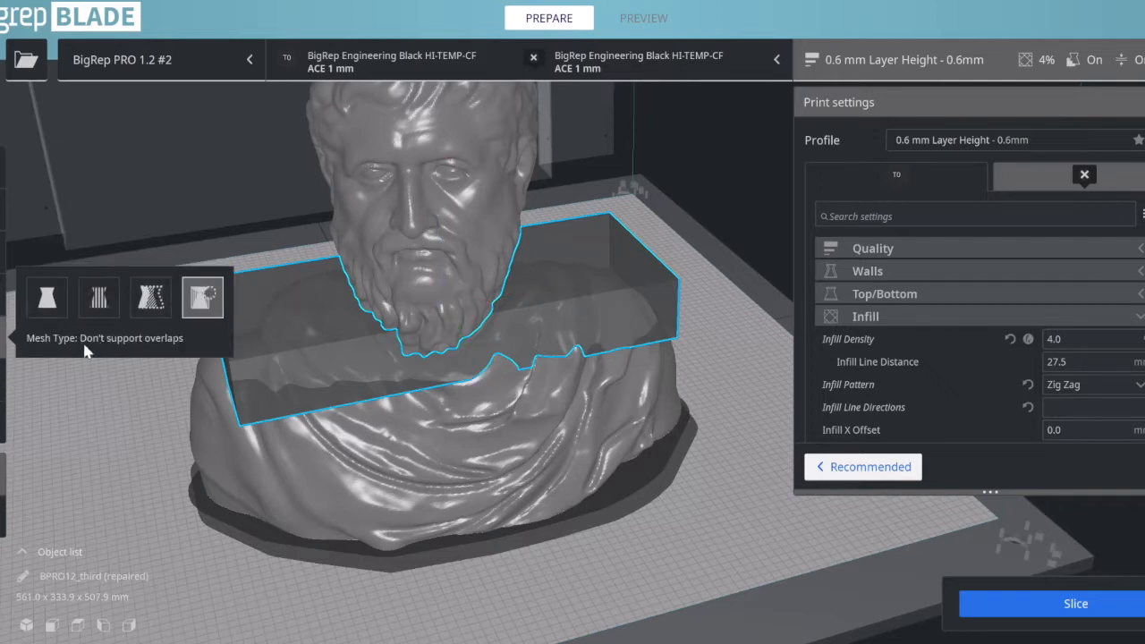
mouse_move(707, 354)
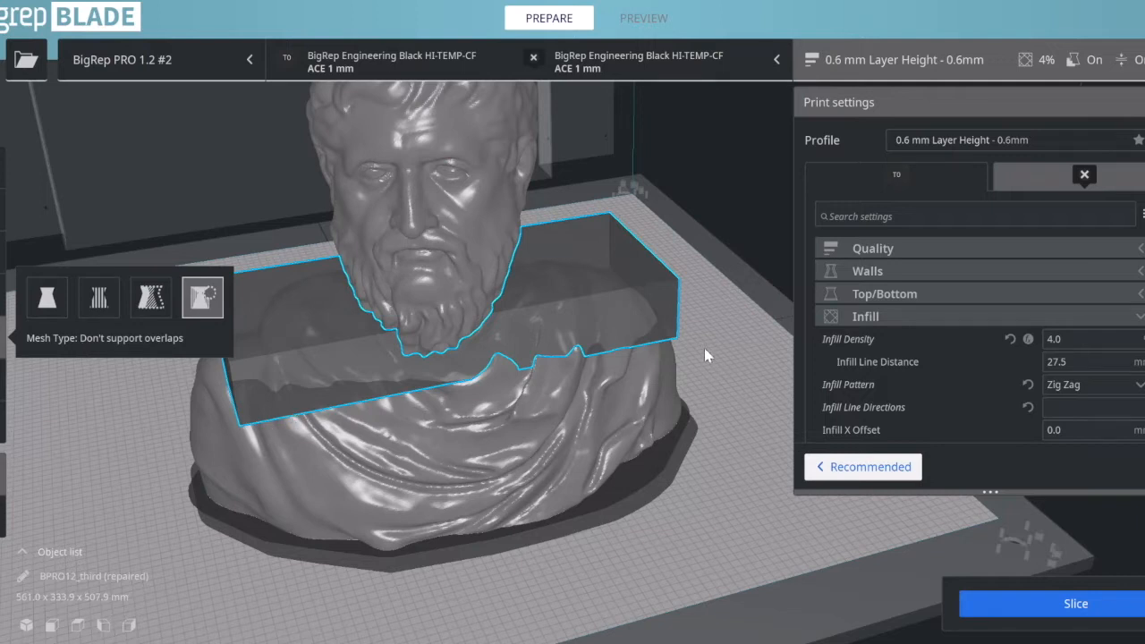
mouse_move(47, 297)
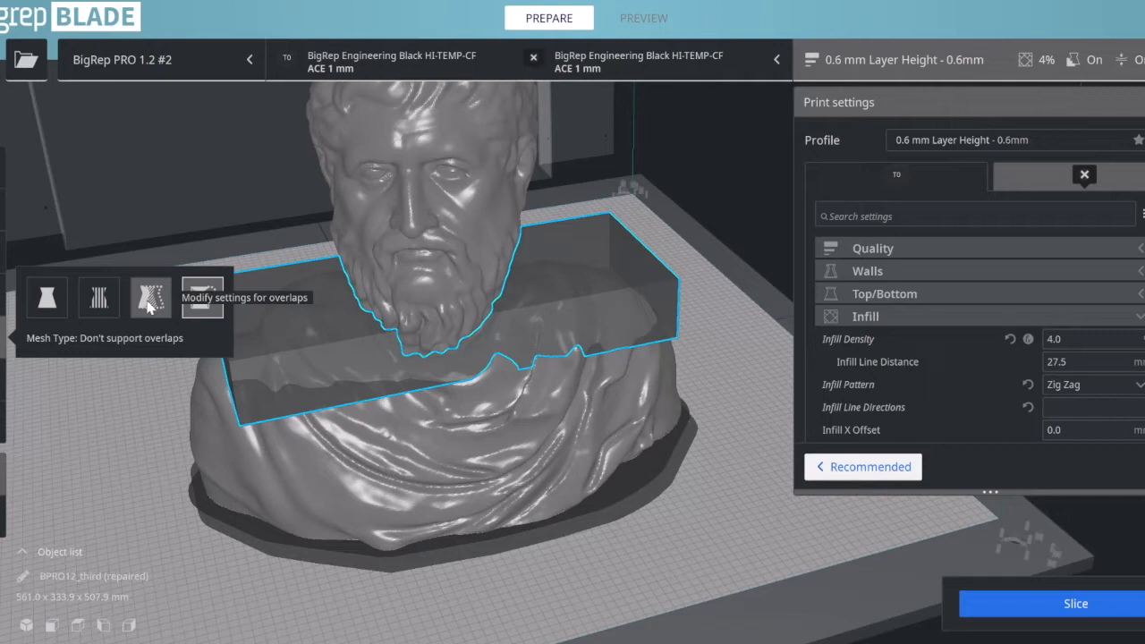
mouse_move(202, 297)
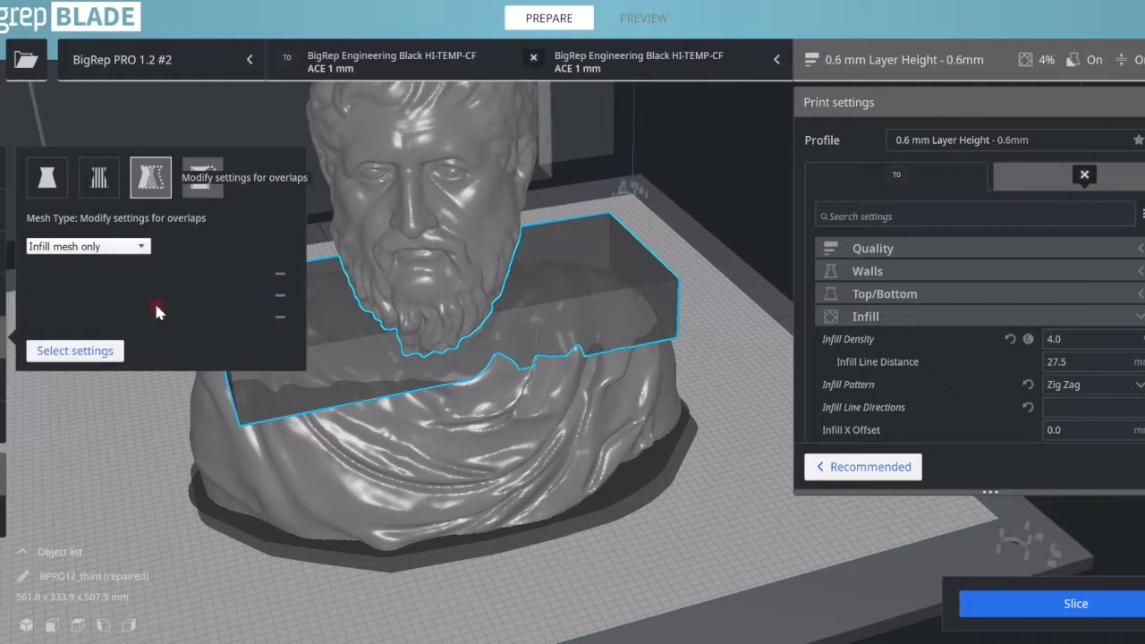
Step: Include Infill Density in the box's per-model settings and enter 12 for it
left_click(202, 177)
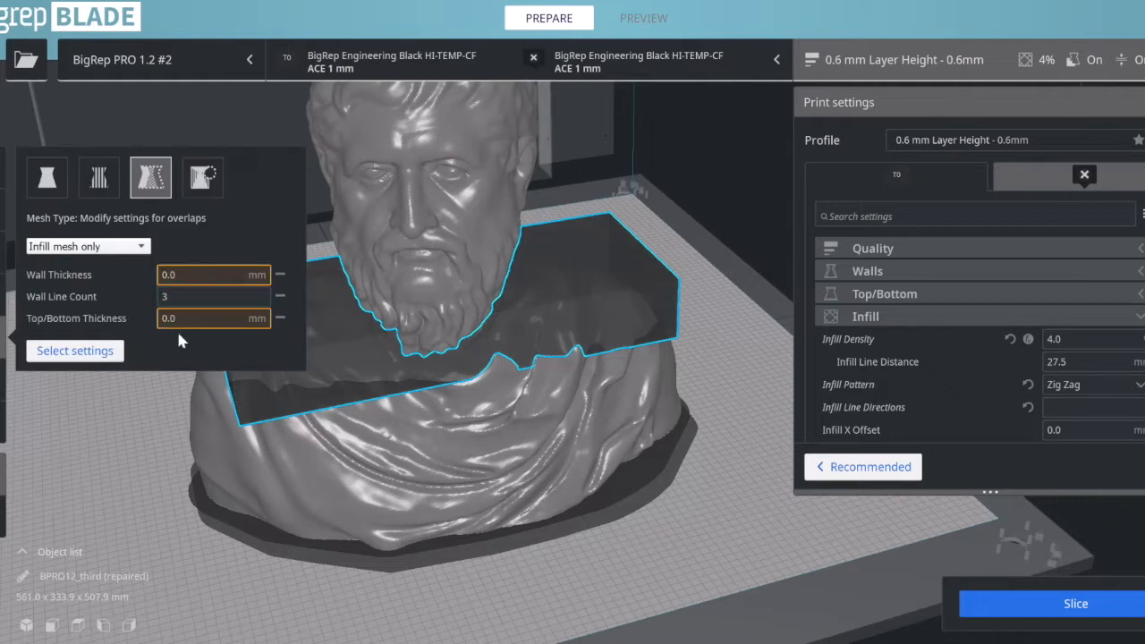
mouse_move(222, 422)
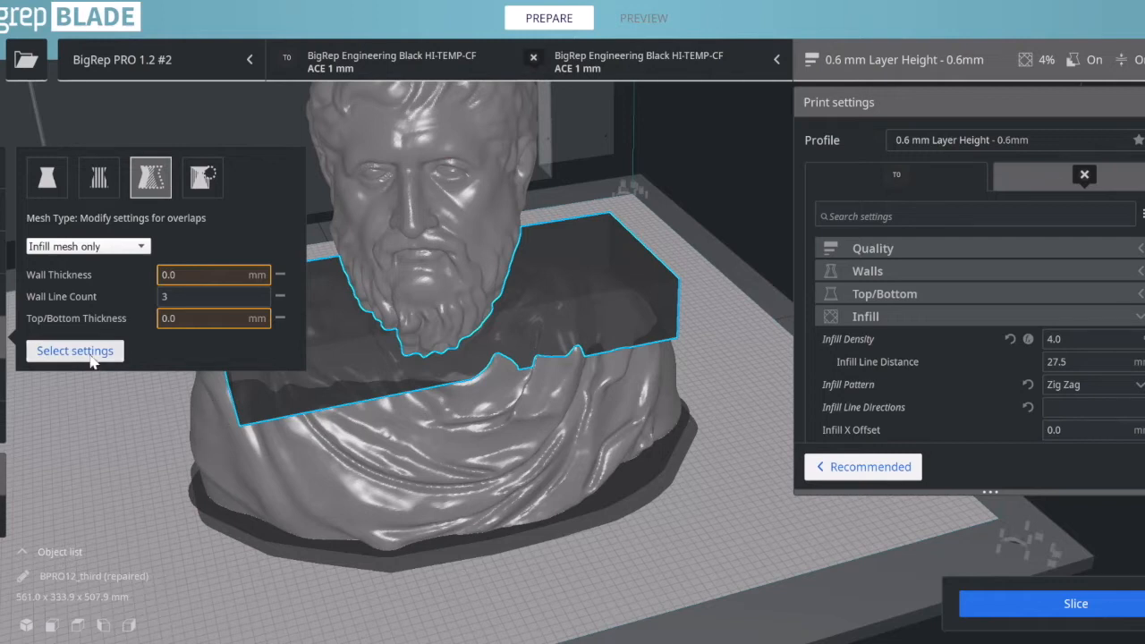
left_click(75, 349)
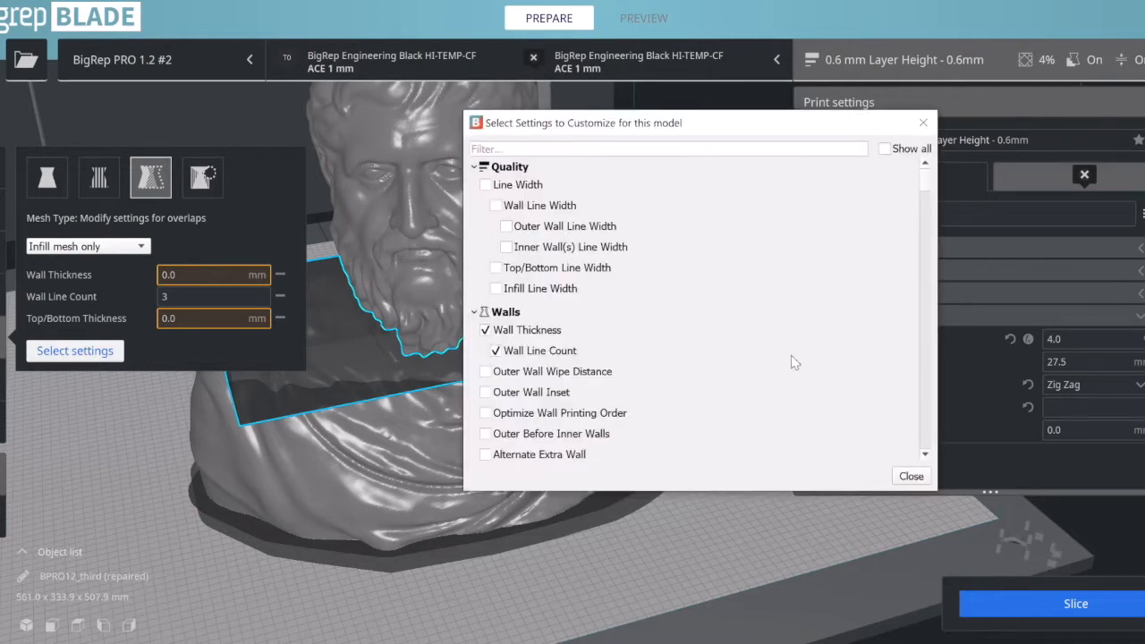
mouse_move(522, 329)
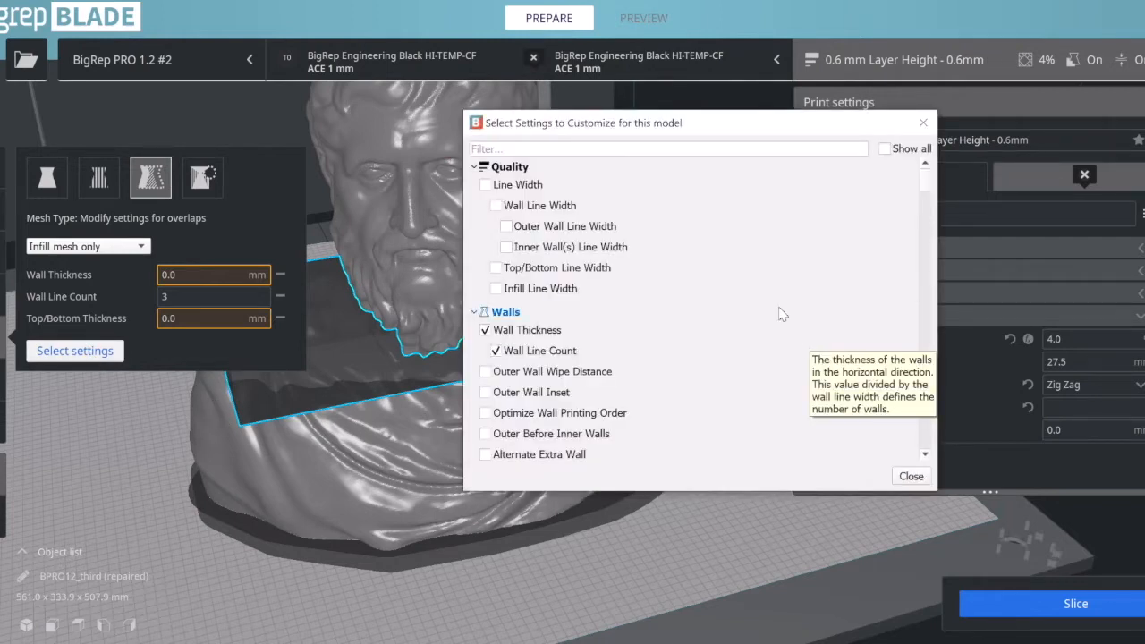
scroll("down", 3)
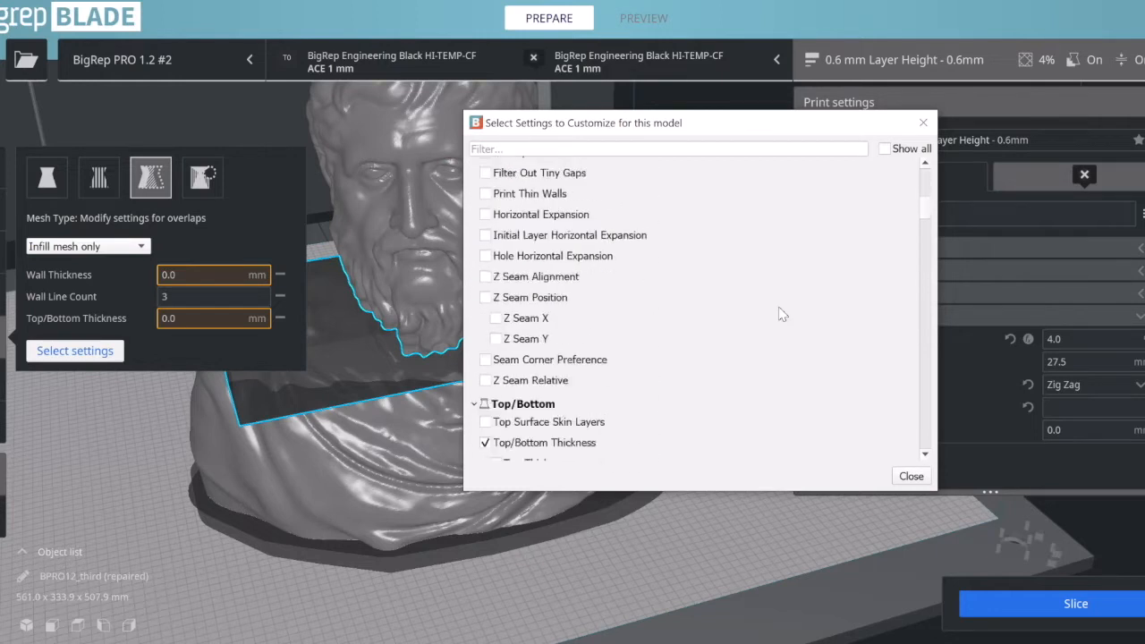
scroll("down", 3)
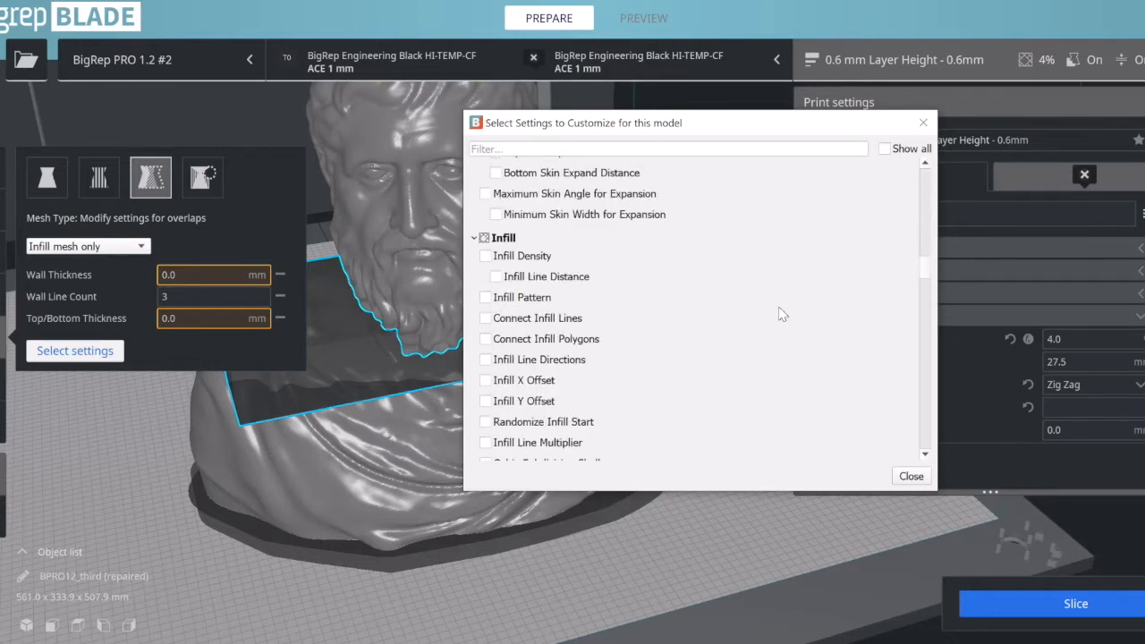
mouse_move(616, 285)
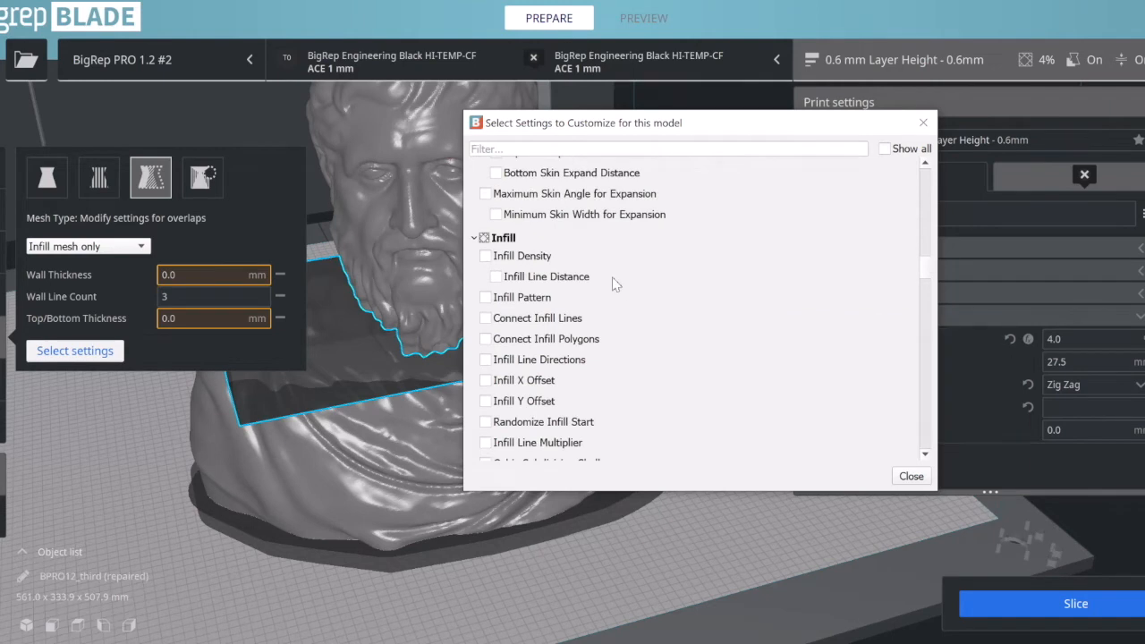
mouse_move(522, 256)
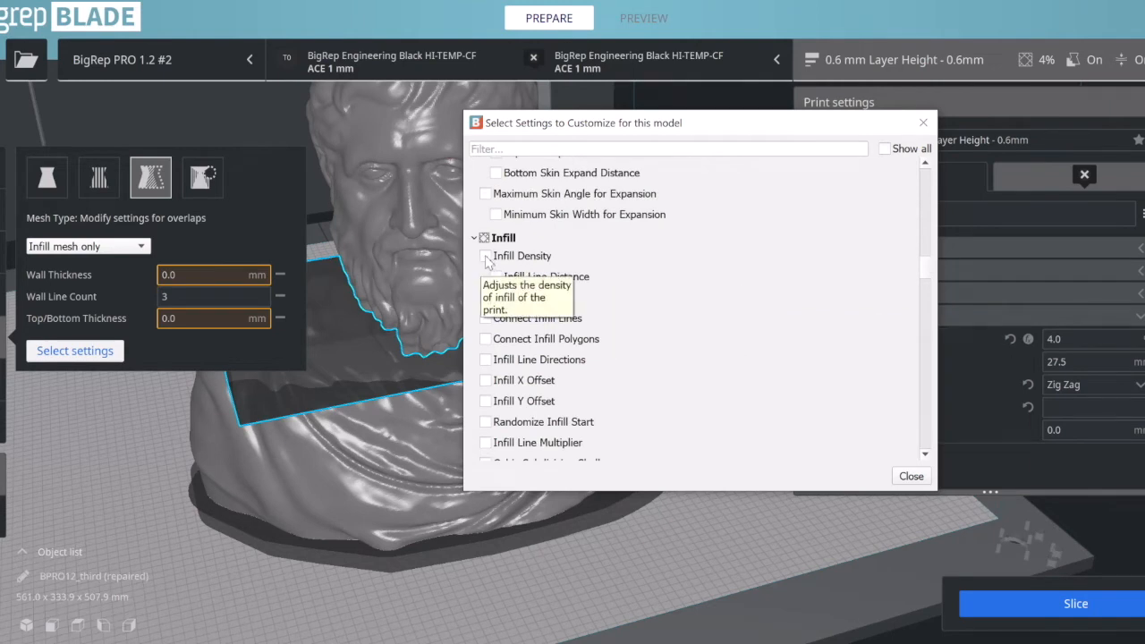
left_click(487, 256)
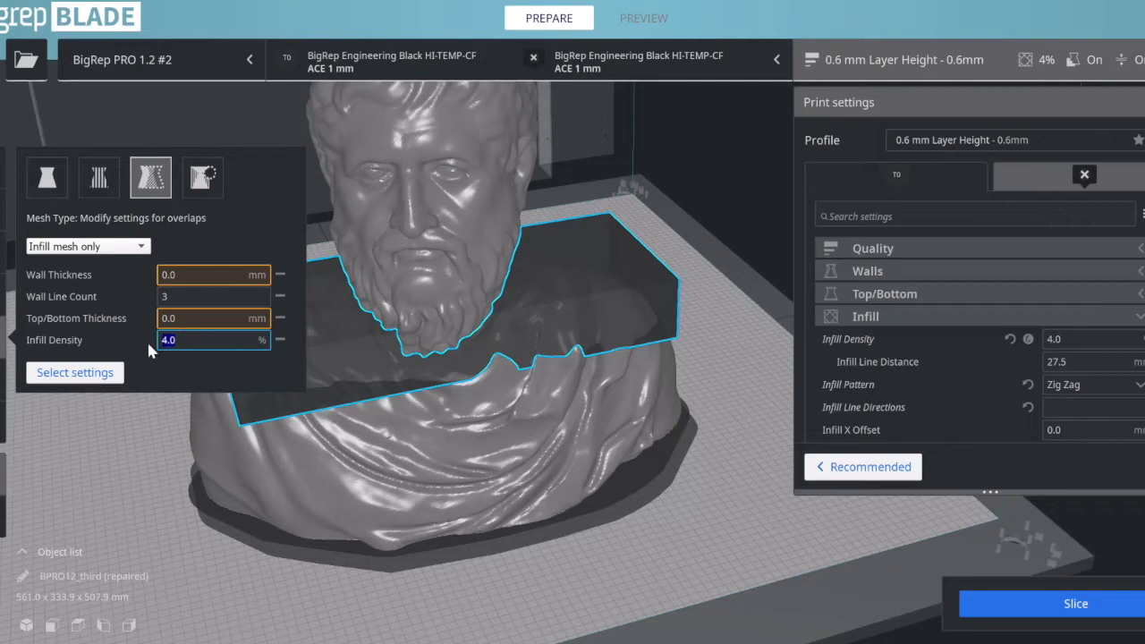
type("12")
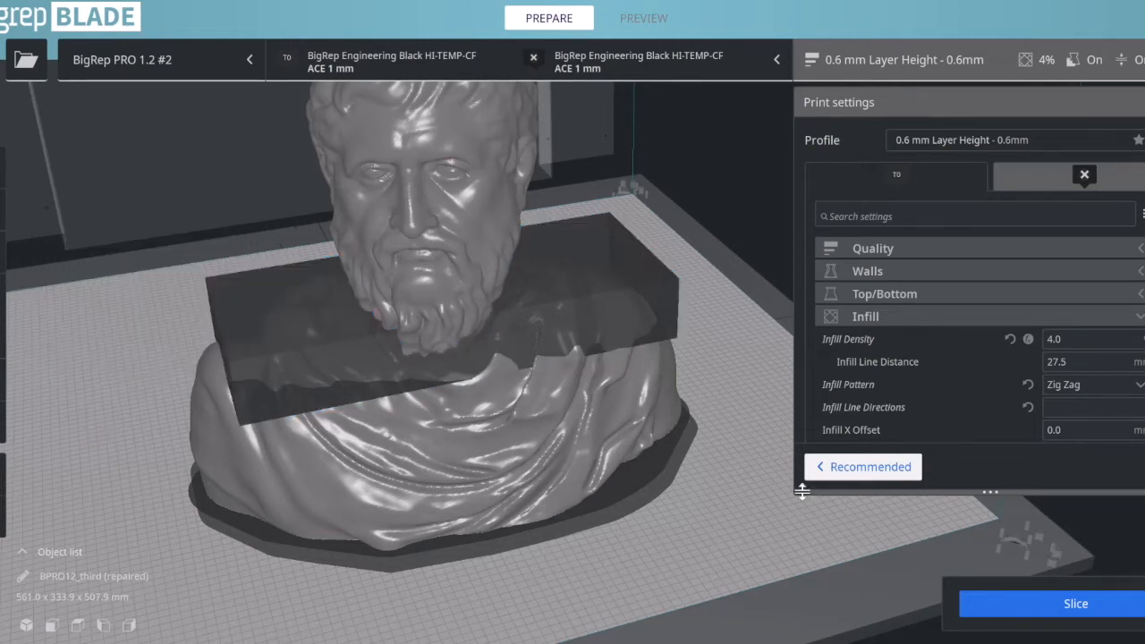
Step: Re-slice the bust, then load the propeller blade file in its place on the build plate
left_click(1077, 603)
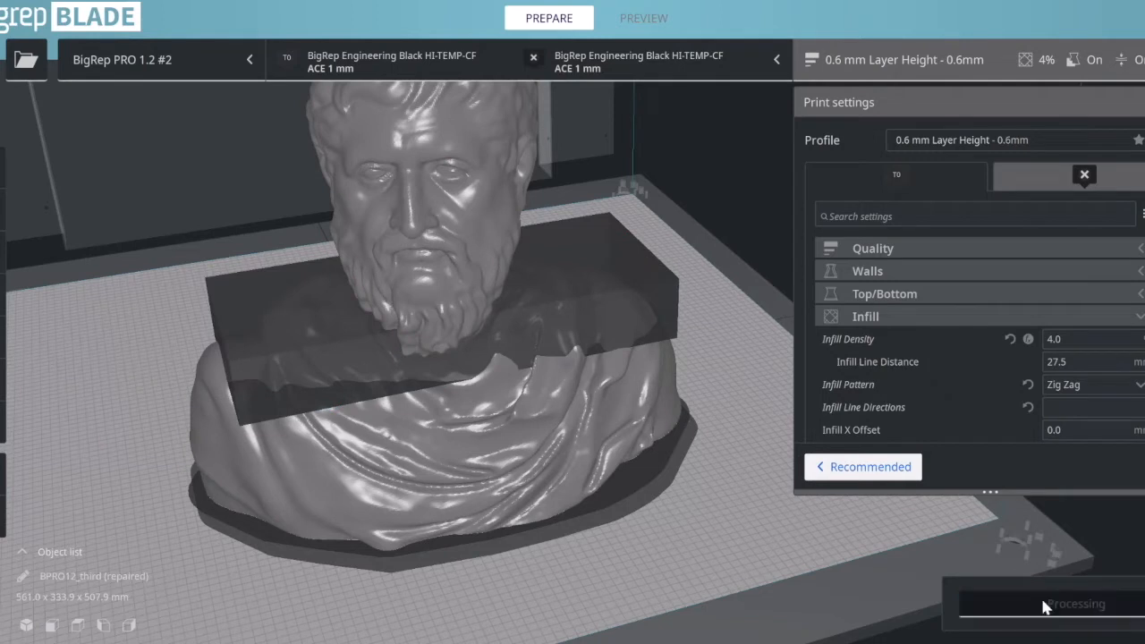
left_click(642, 18)
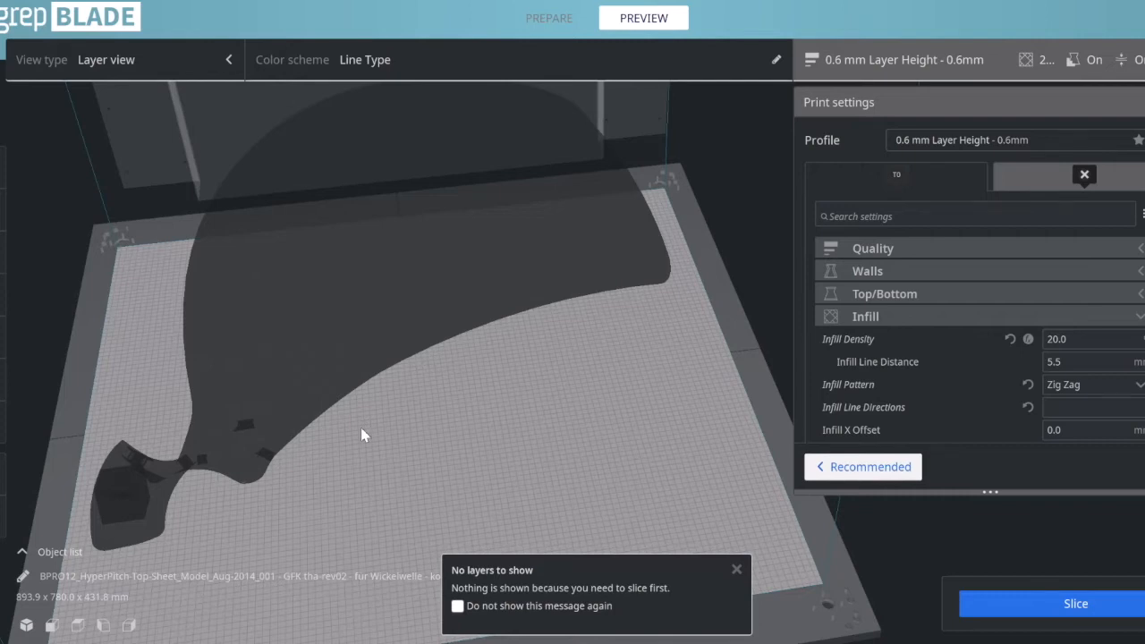
Step: Slice the blade with its overlap region at 10 walls and 100% concentric infill
left_click(737, 569)
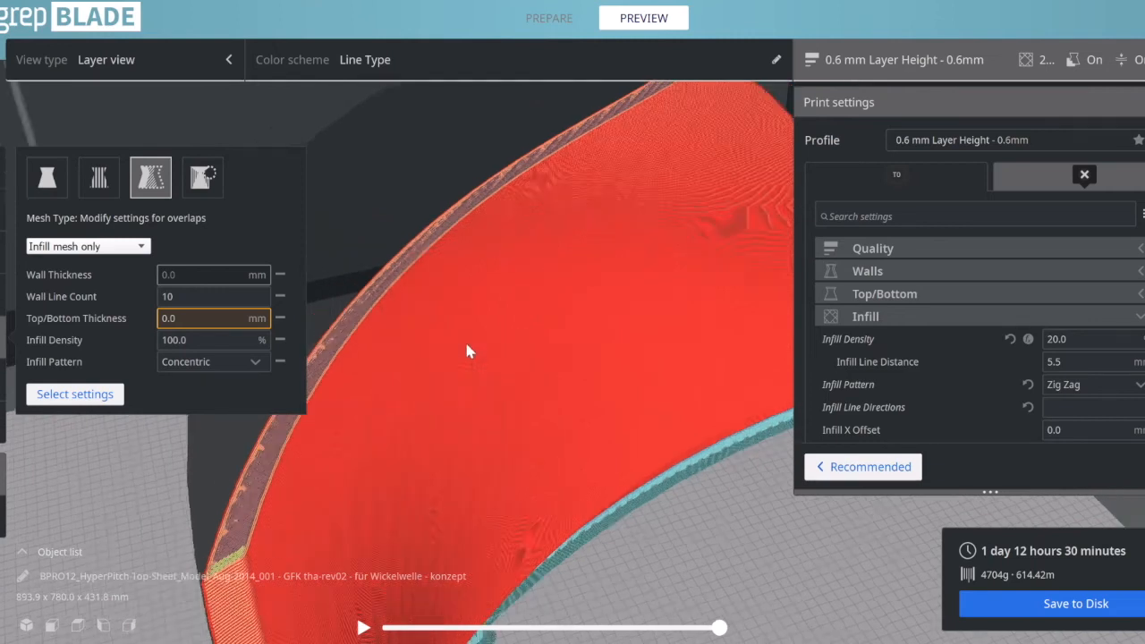
left_click_drag(465, 351, 515, 397)
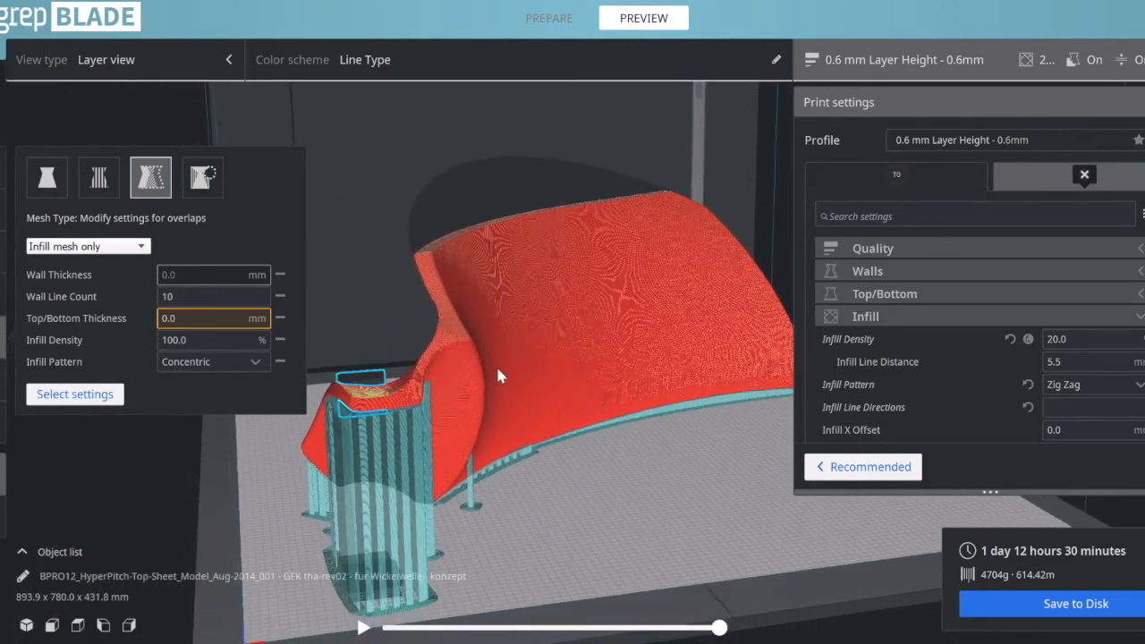
left_click_drag(501, 376, 564, 340)
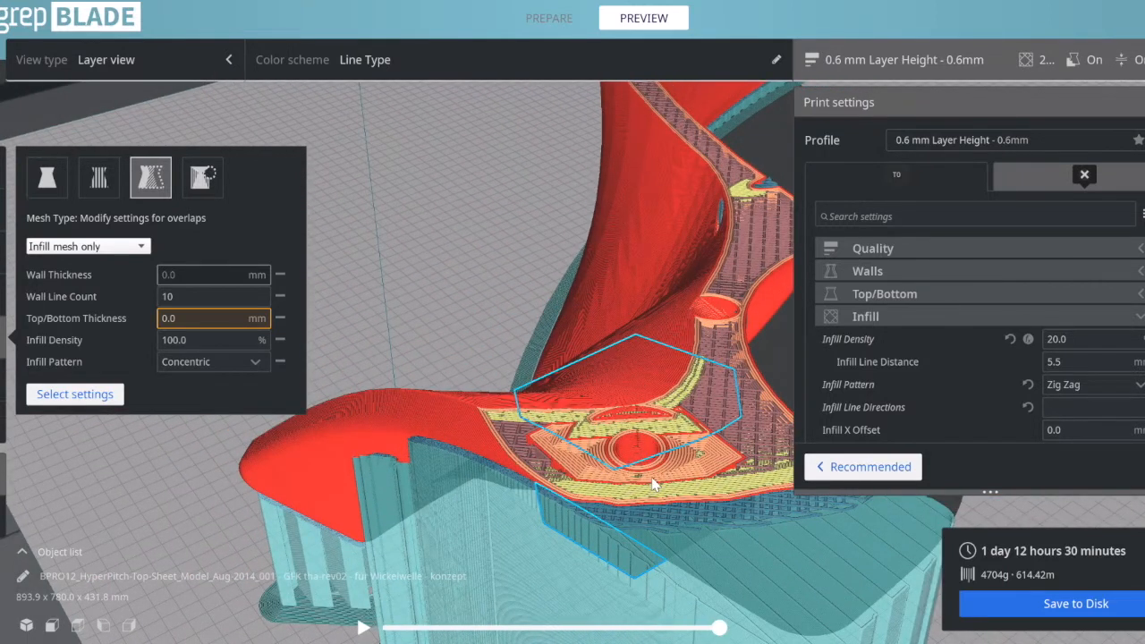
mouse_move(666, 486)
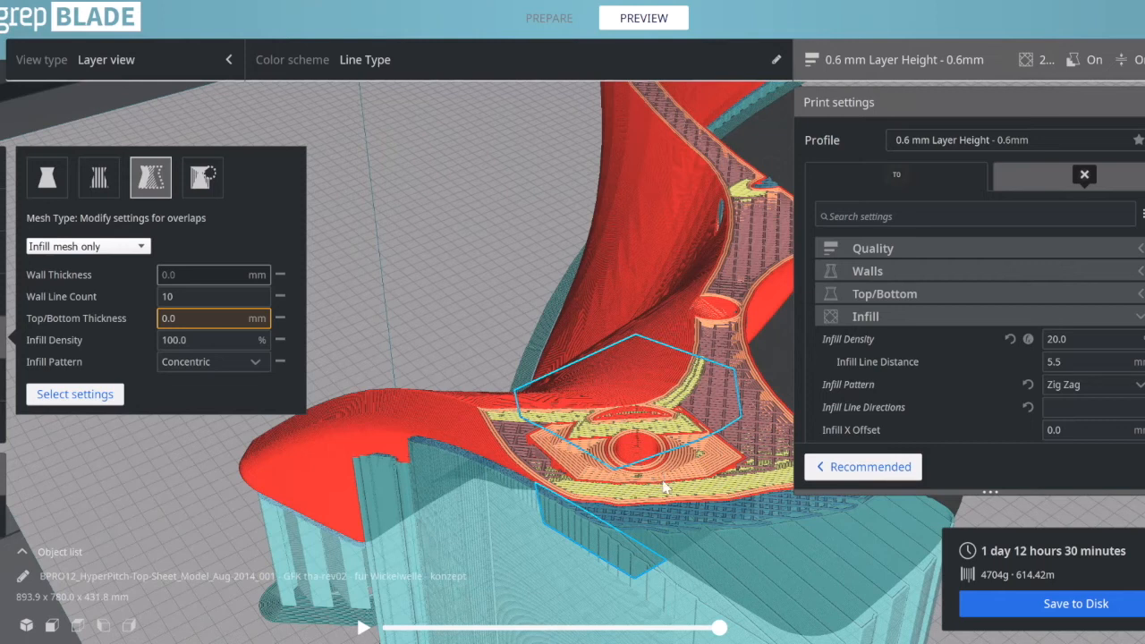
mouse_move(707, 494)
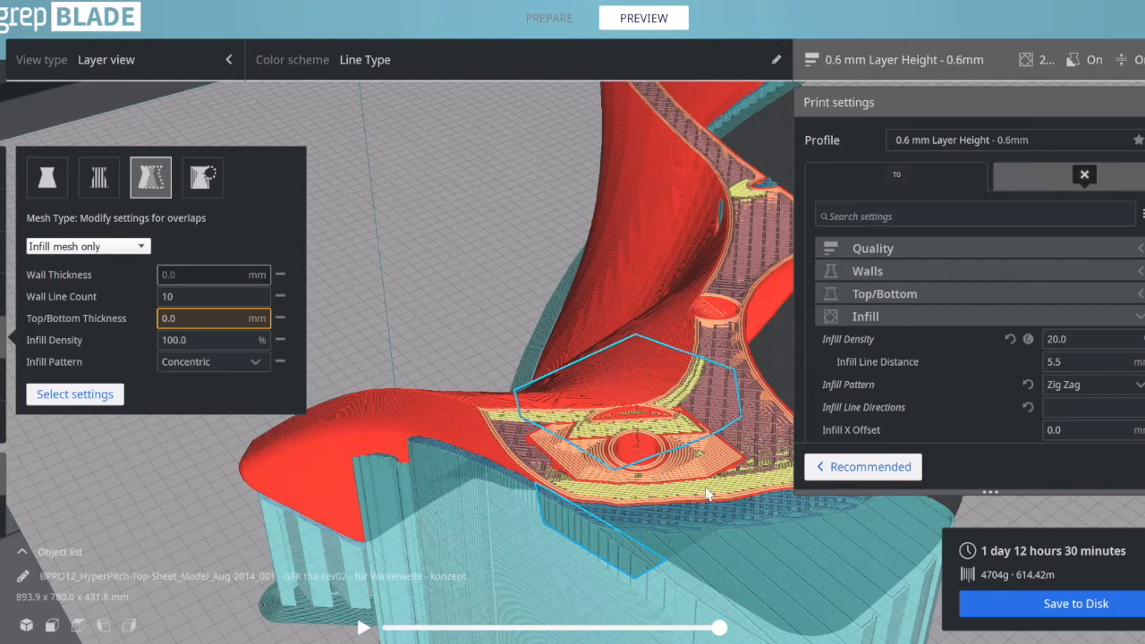